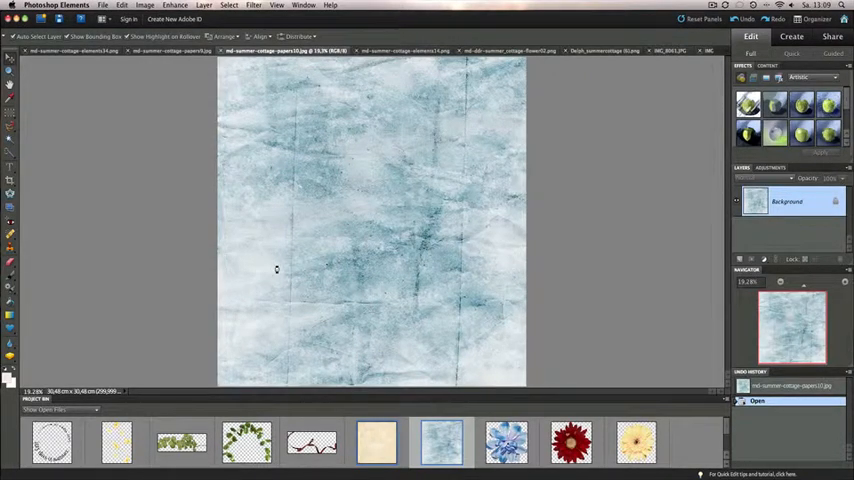
- Set the cream paper diagonally across the left side of the blue page
{"action": "double_click", "coordinate": [440, 442]}
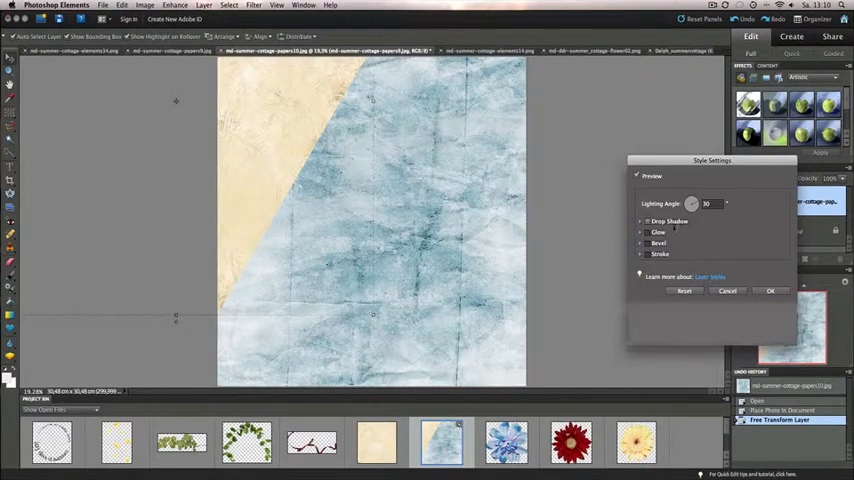
- Add a drop shadow to the cream paper, then enlarge its size and adjust lighting angle
{"action": "left_click", "coordinate": [640, 221]}
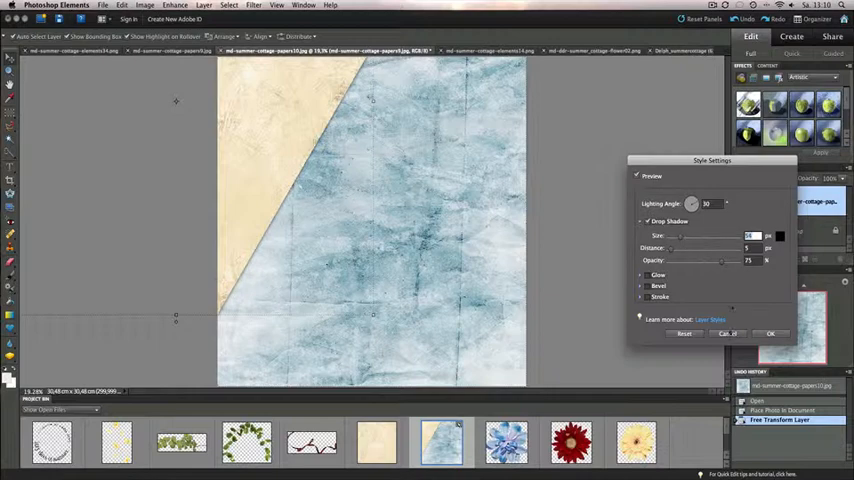
{"action": "left_click", "coordinate": [770, 333]}
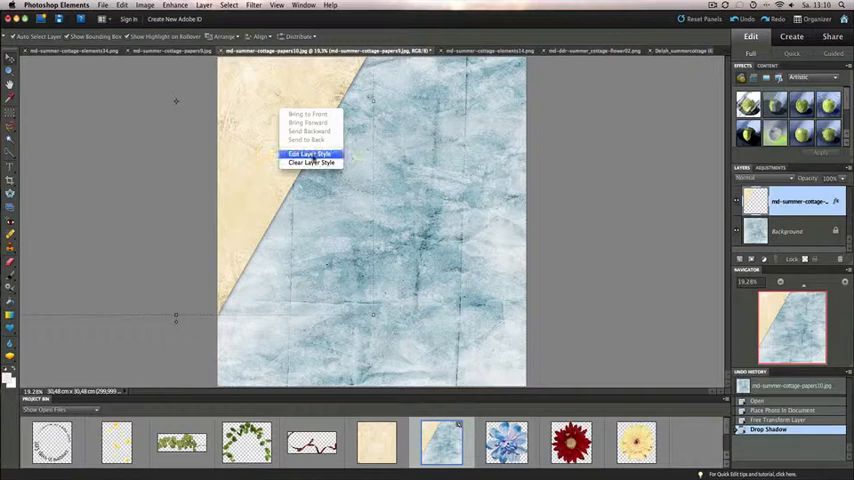
{"action": "left_click", "coordinate": [307, 154]}
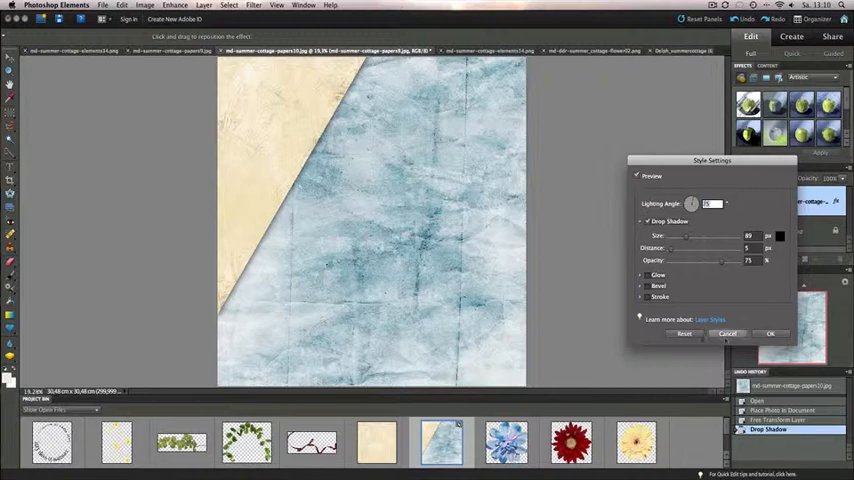
{"action": "left_click", "coordinate": [770, 333]}
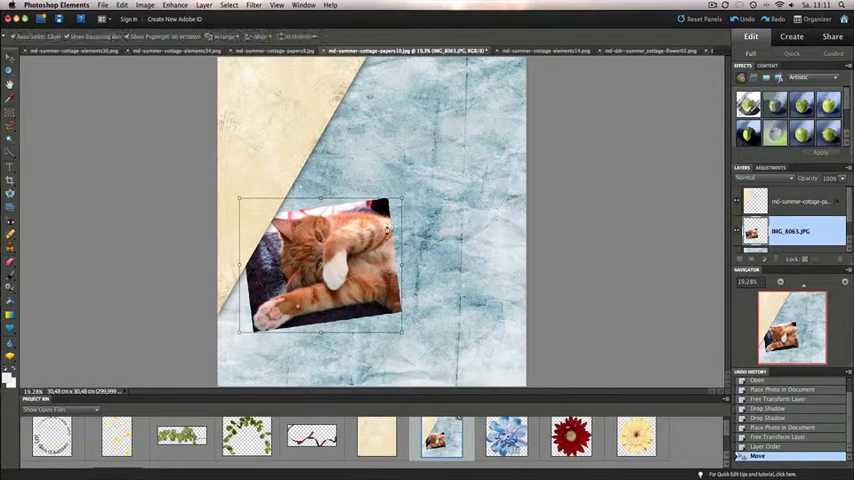
- Apply a Drop Shadow layer style to the first cat photo
{"action": "right_click", "coordinate": [330, 270]}
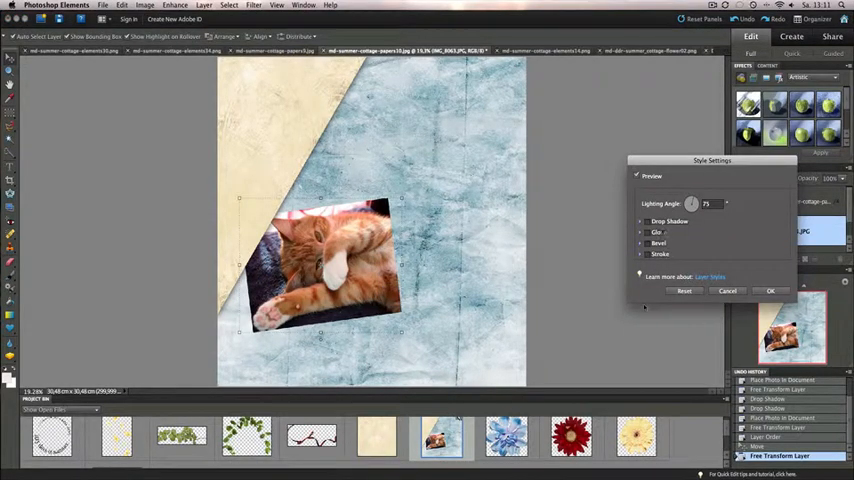
{"action": "left_click", "coordinate": [640, 221]}
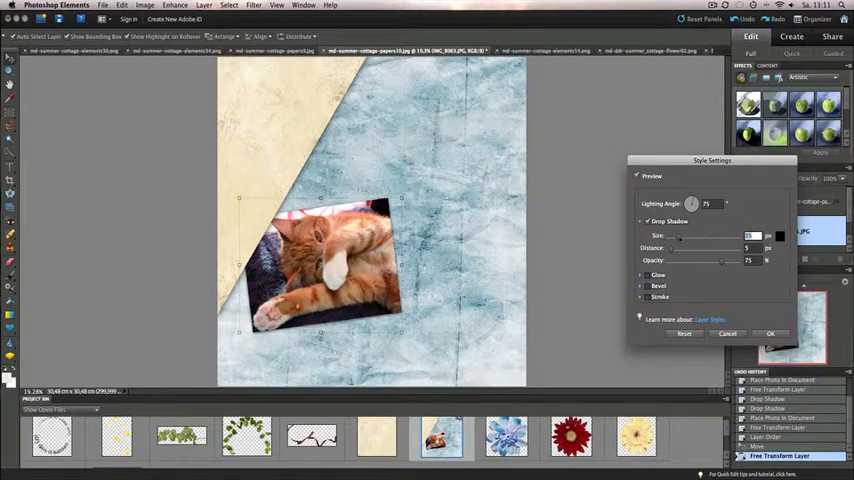
{"action": "left_click", "coordinate": [770, 333]}
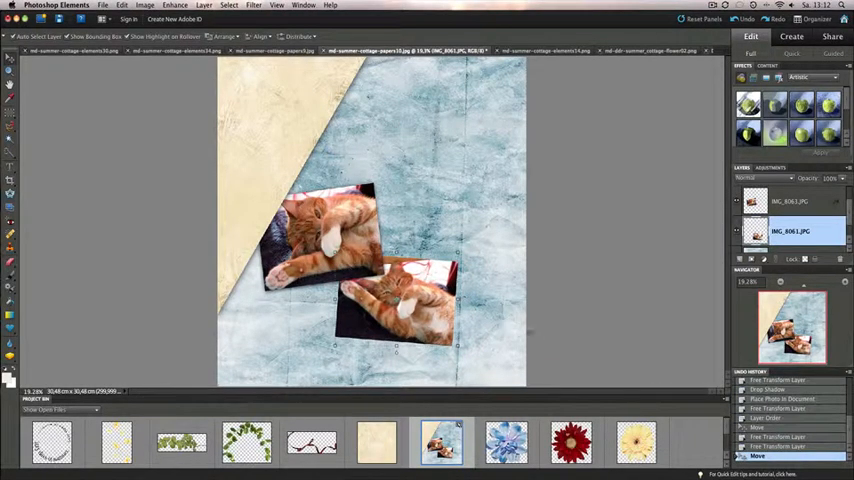
- Apply a matching Drop Shadow layer style to the second cat photo
{"action": "right_click", "coordinate": [400, 310]}
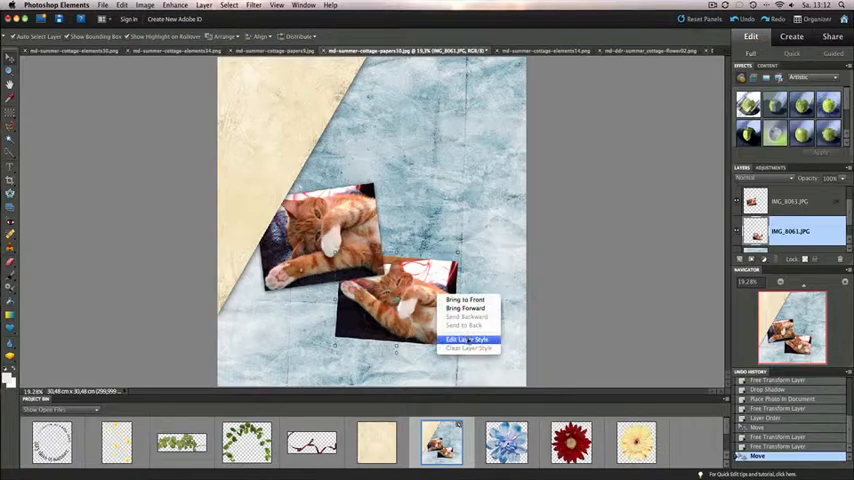
{"action": "left_click", "coordinate": [466, 339]}
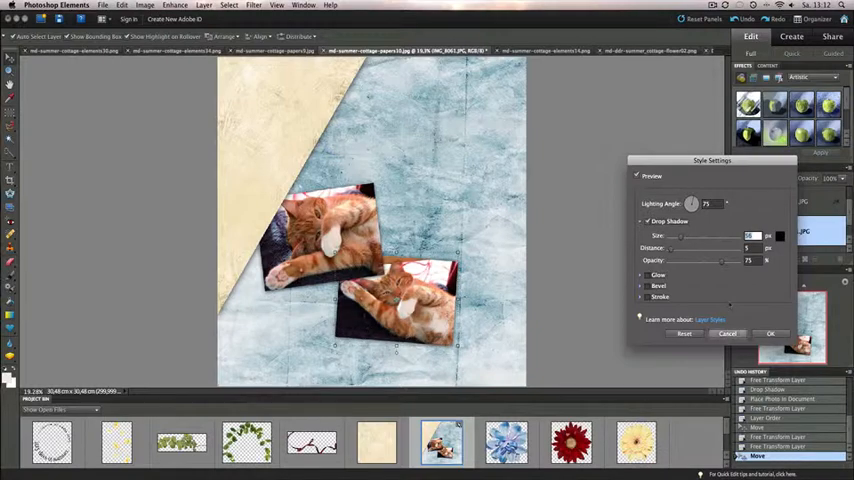
{"action": "left_click", "coordinate": [770, 333]}
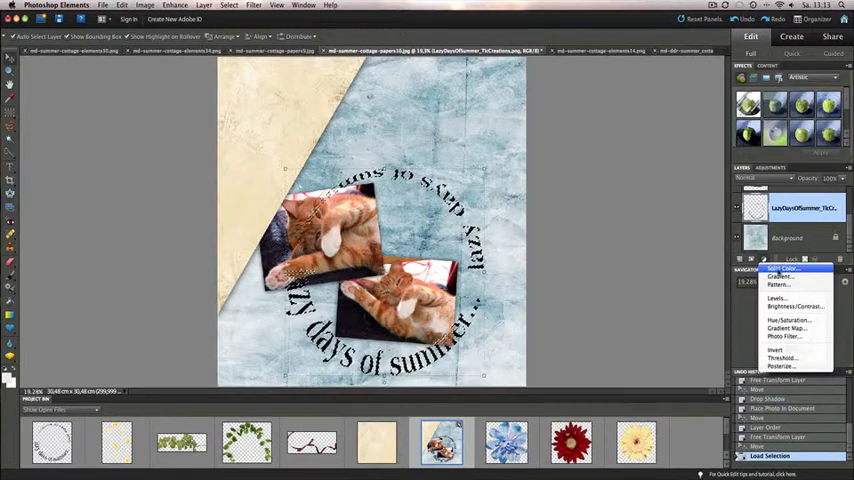
- Fill the word art selection with a pale yellow Solid Color fill layer
{"action": "left_click", "coordinate": [784, 268]}
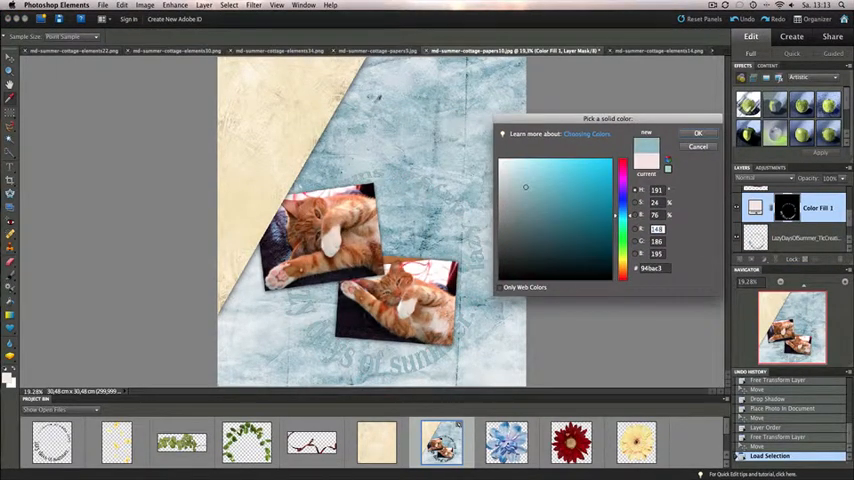
{"action": "left_click", "coordinate": [525, 166]}
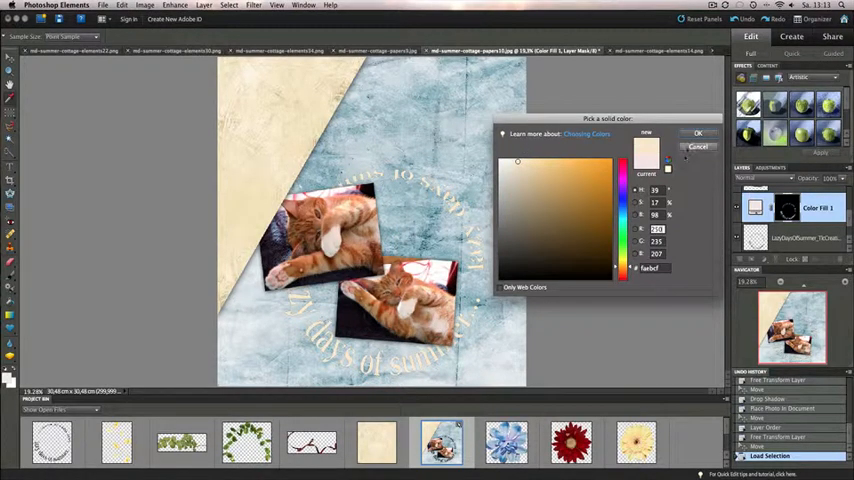
{"action": "left_click", "coordinate": [699, 133]}
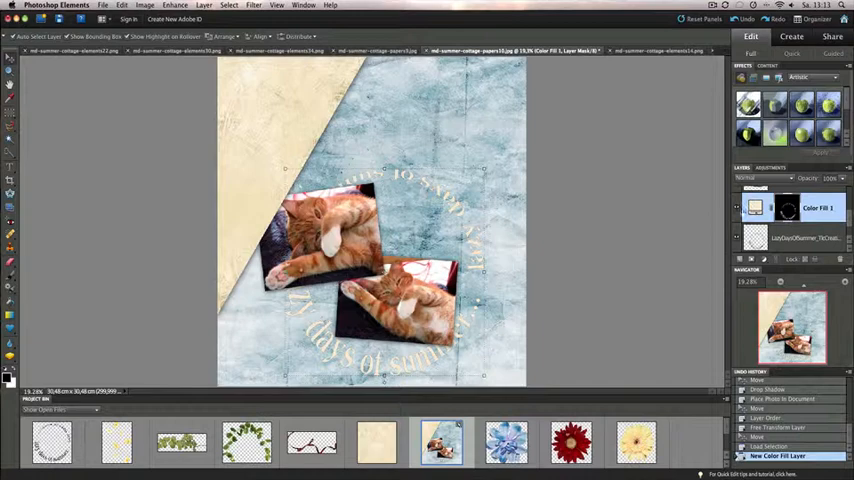
{"action": "left_click", "coordinate": [737, 238]}
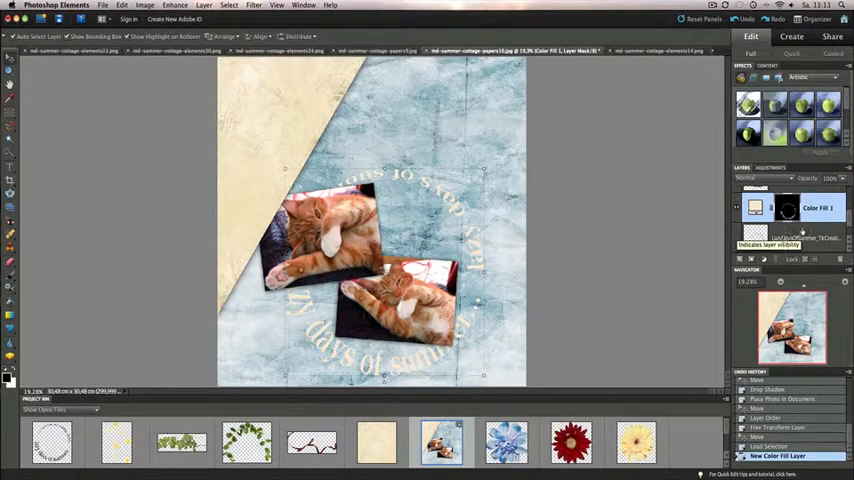
- Enable a Drop Shadow on the curved word art layer via its style settings
{"action": "right_click", "coordinate": [790, 207]}
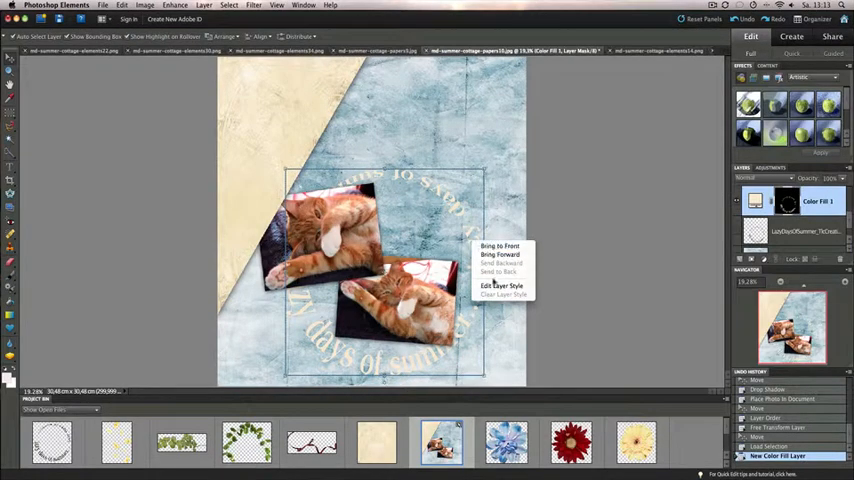
{"action": "left_click", "coordinate": [499, 286]}
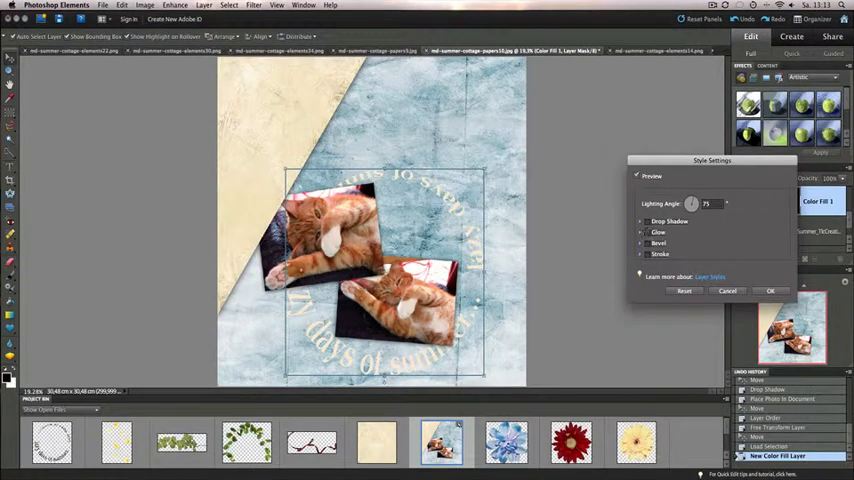
{"action": "left_click", "coordinate": [641, 221]}
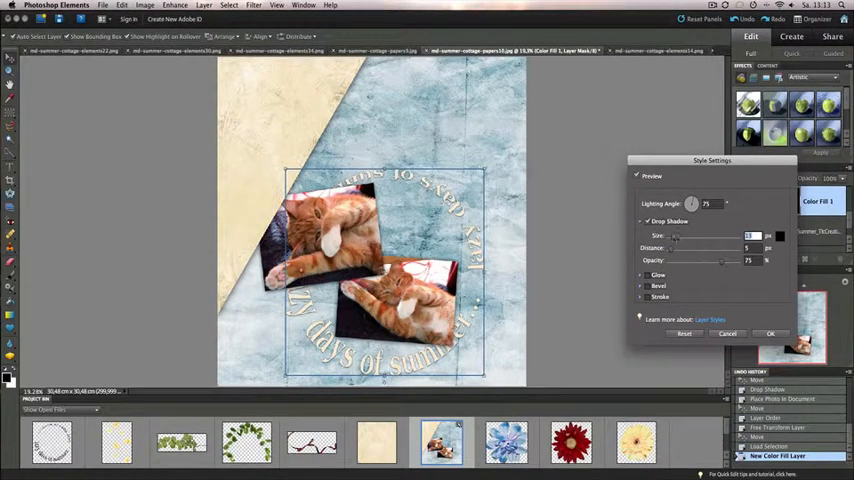
{"action": "left_click", "coordinate": [770, 333]}
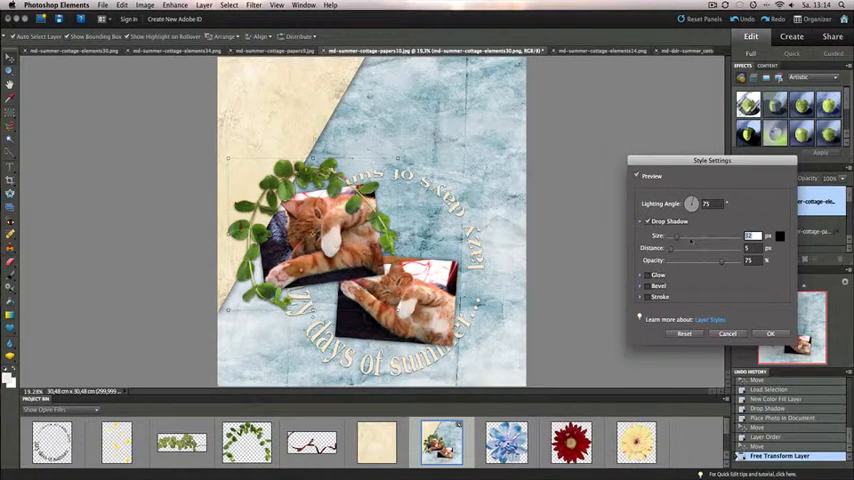
- Confirm the drop shadow on the green leaves cluster
{"action": "left_click", "coordinate": [770, 333]}
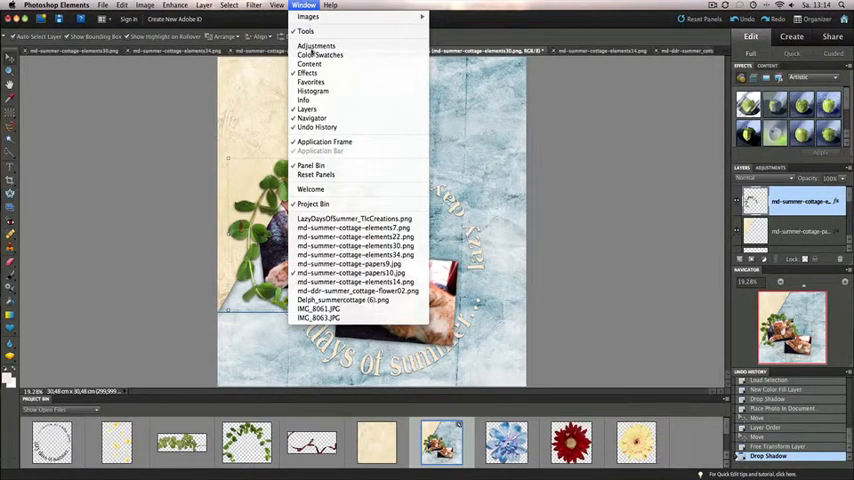
{"action": "mouse_move", "coordinate": [313, 204]}
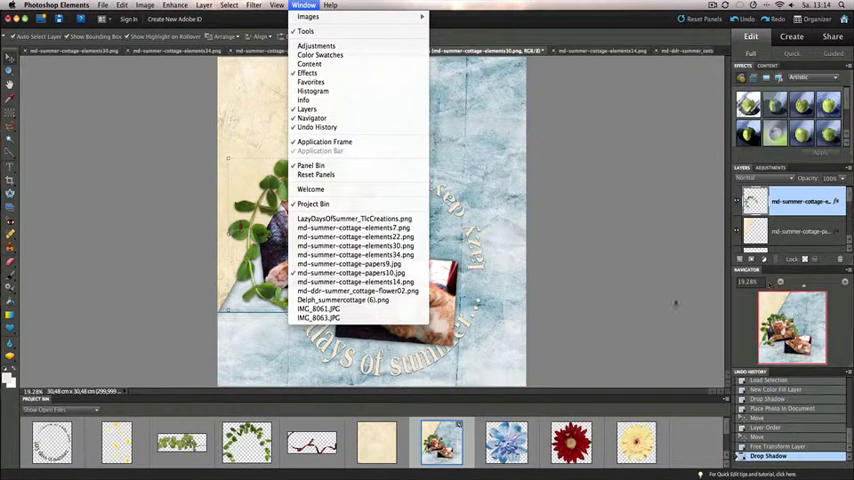
- Bring up the red flower image to place into the scrapbook page
{"action": "left_click", "coordinate": [354, 264]}
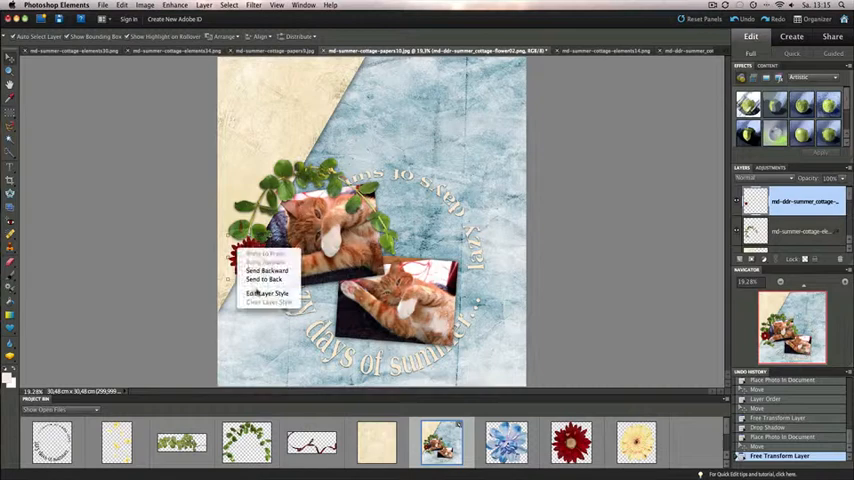
- Turn on and apply a Drop Shadow style for the red flower
{"action": "left_click", "coordinate": [267, 292]}
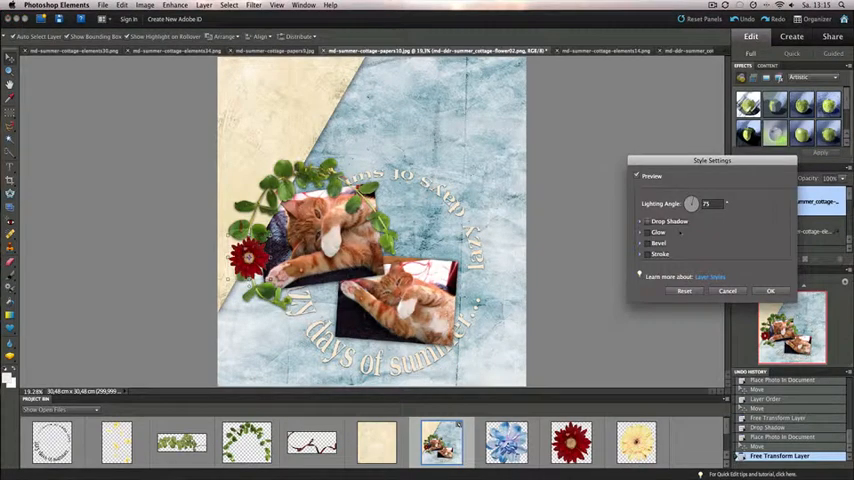
{"action": "left_click", "coordinate": [641, 221]}
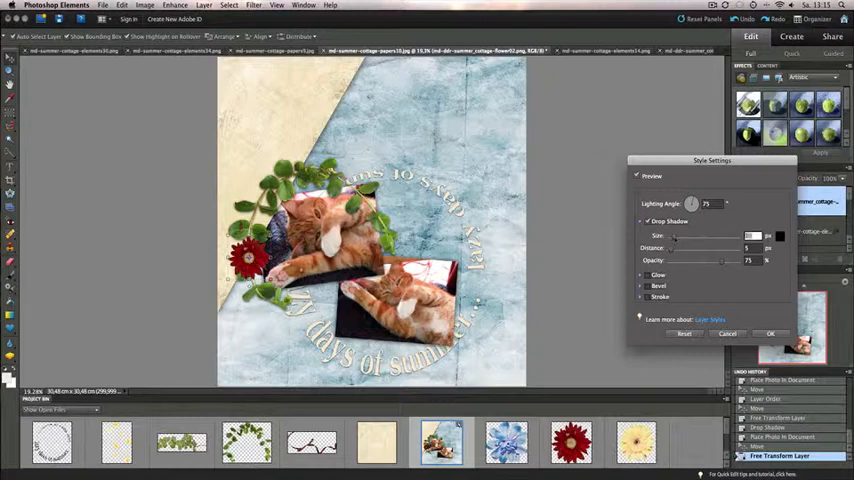
{"action": "left_click", "coordinate": [770, 333]}
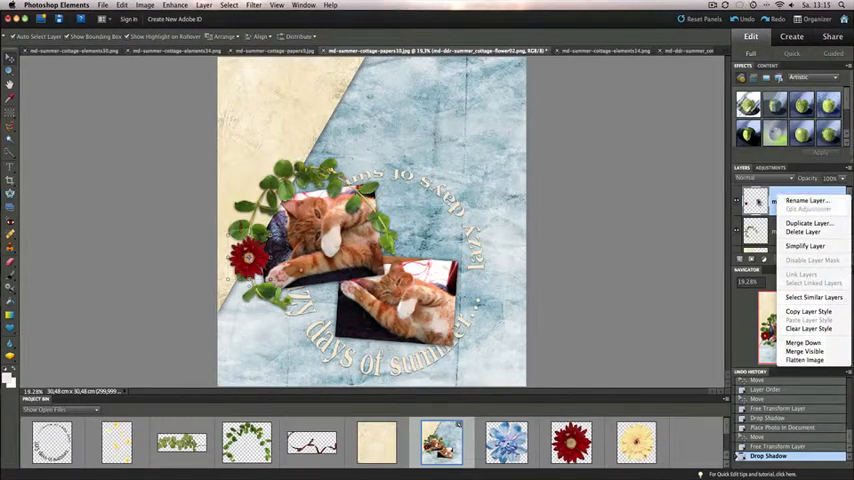
- Duplicate the red flower layer and apply a drop shadow to the brown ribbon
{"action": "left_click", "coordinate": [808, 223]}
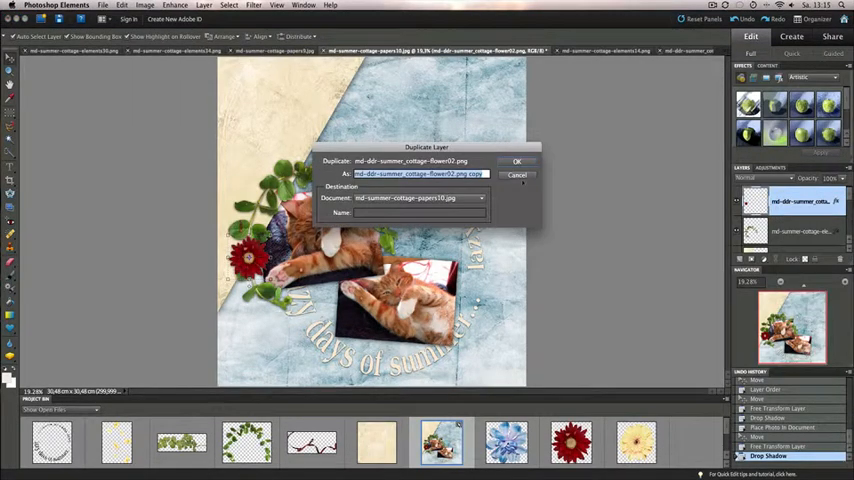
{"action": "left_click", "coordinate": [517, 161]}
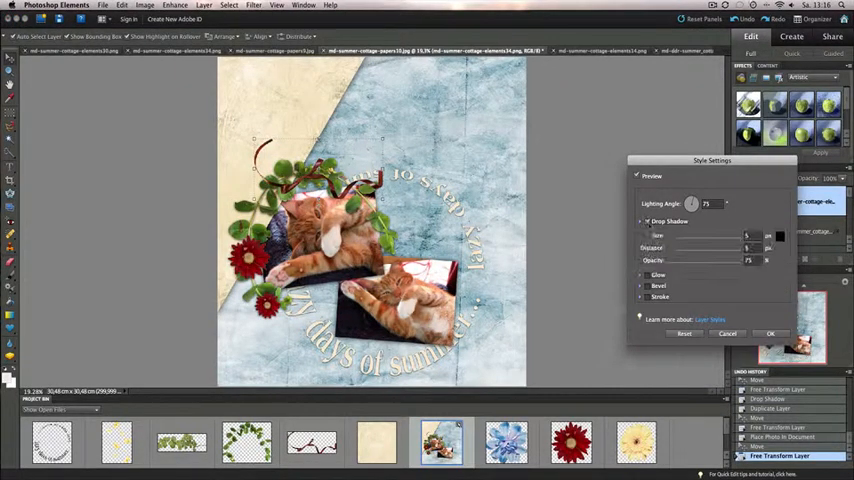
{"action": "left_click", "coordinate": [770, 333]}
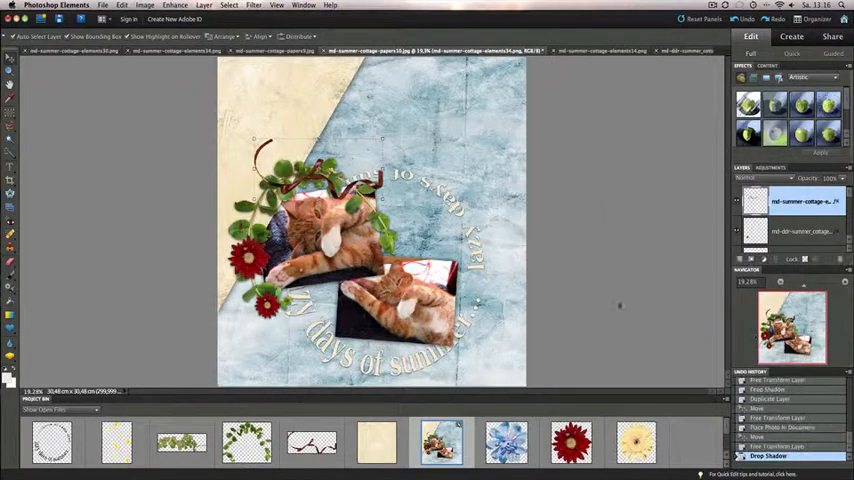